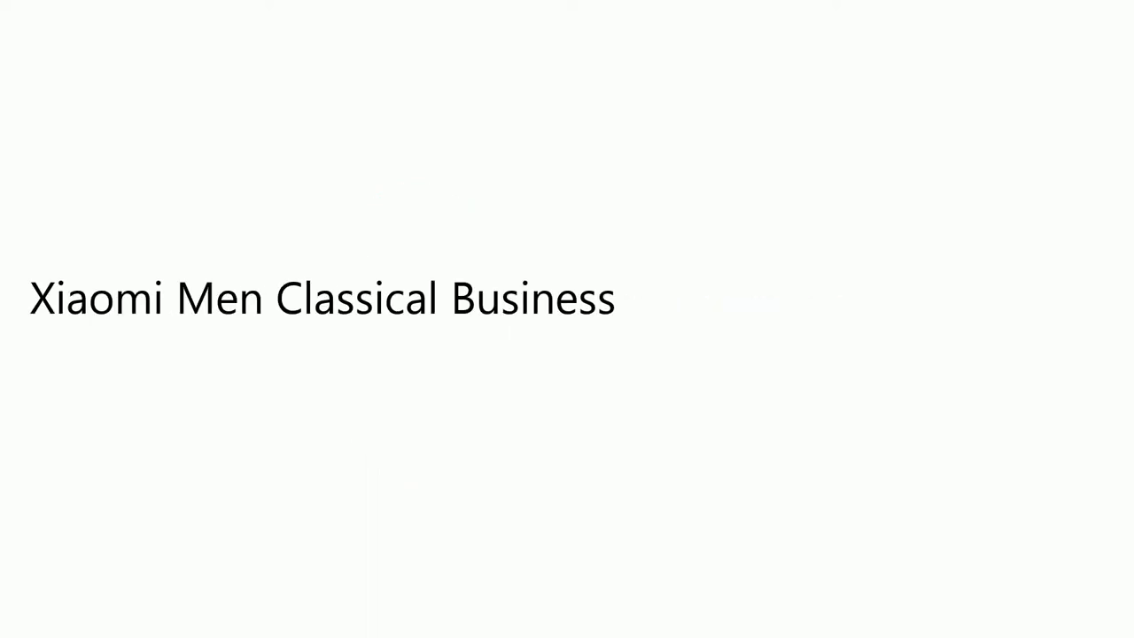
{"action": "type", "text": "Laptop Backpack"}
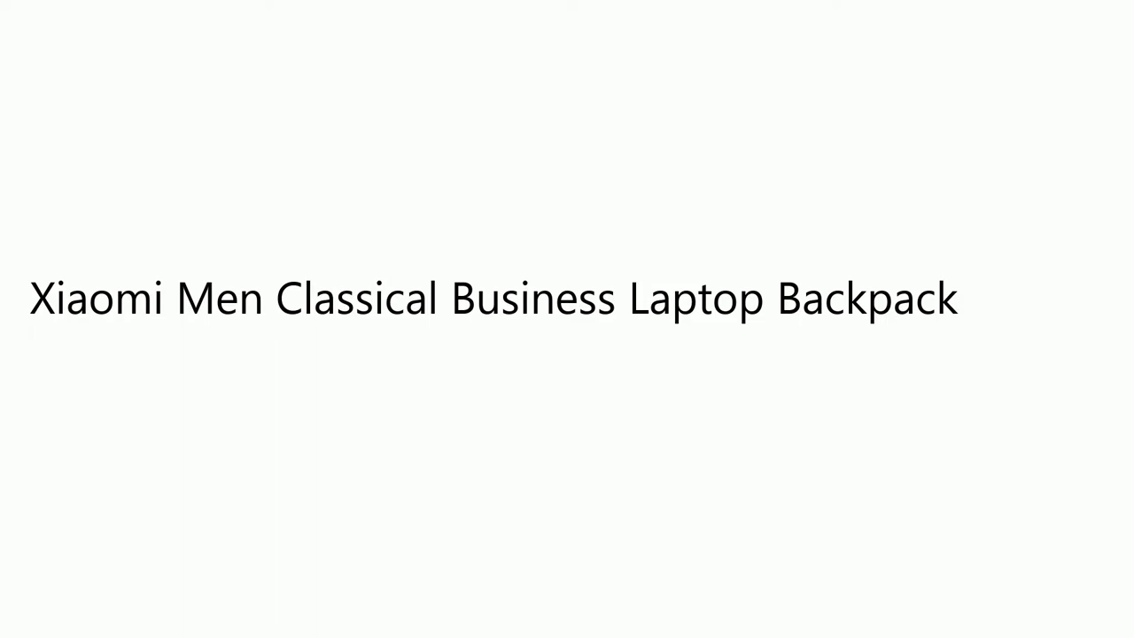